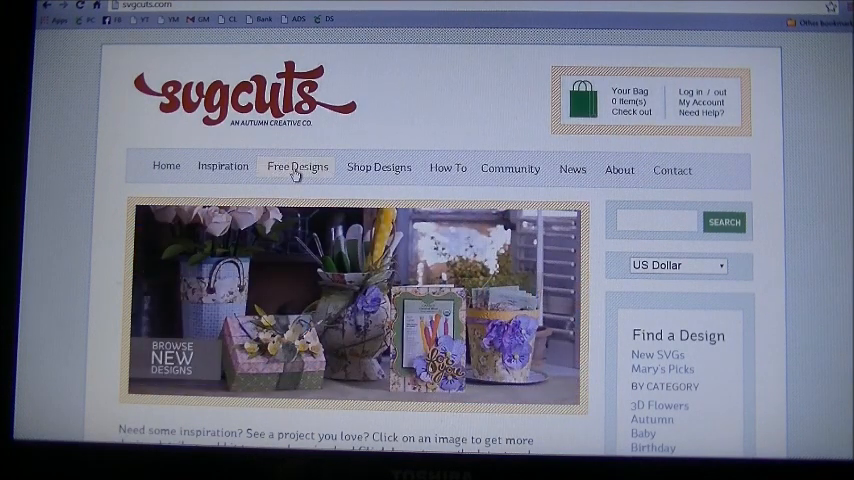
- Open the SVGCuts free designs gallery and advance to page 2
click(296, 166)
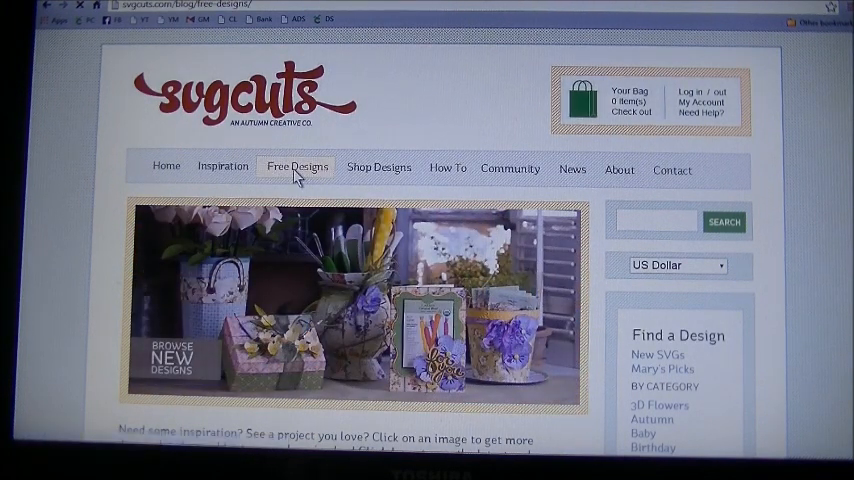
click(296, 165)
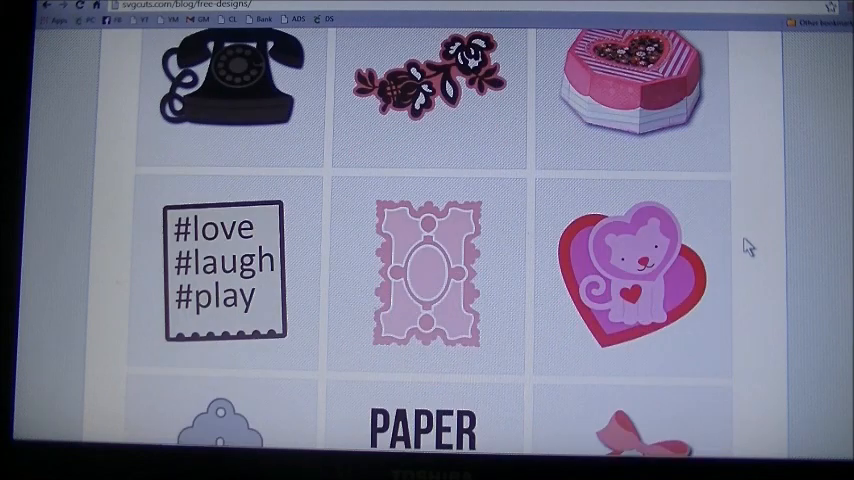
scroll(down, 3)
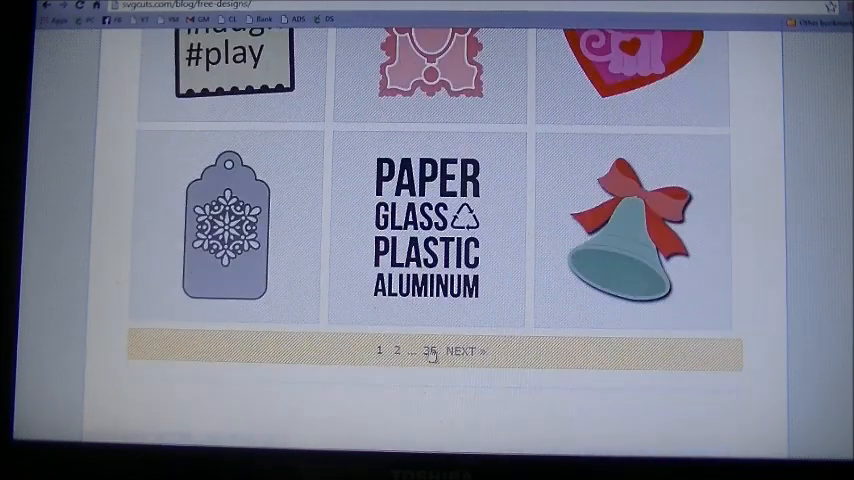
click(467, 351)
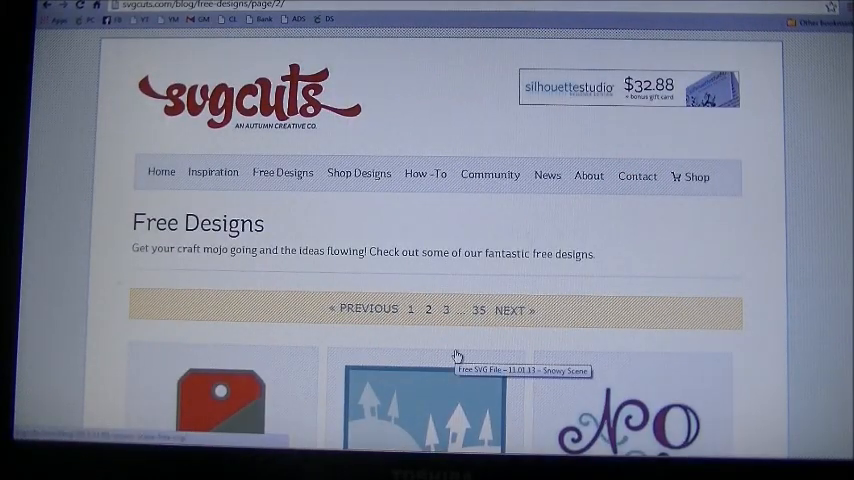
- Page through the free designs from page 3 to page 6
scroll(down, 3)
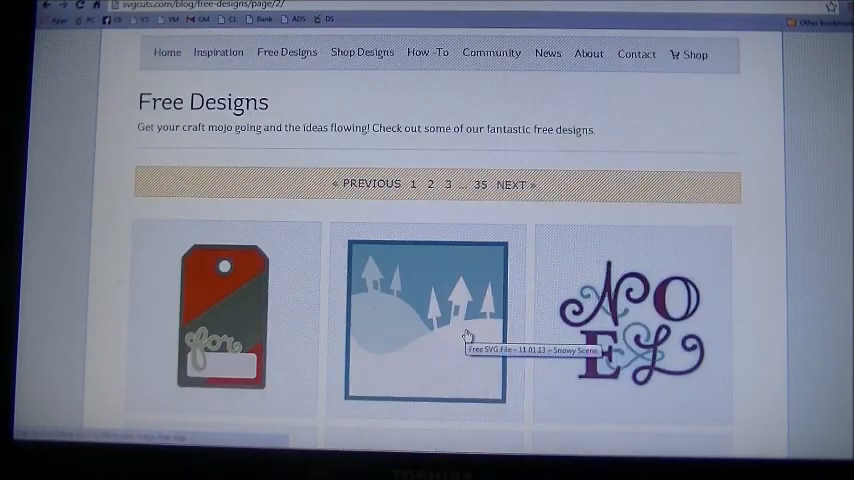
scroll(down, 3)
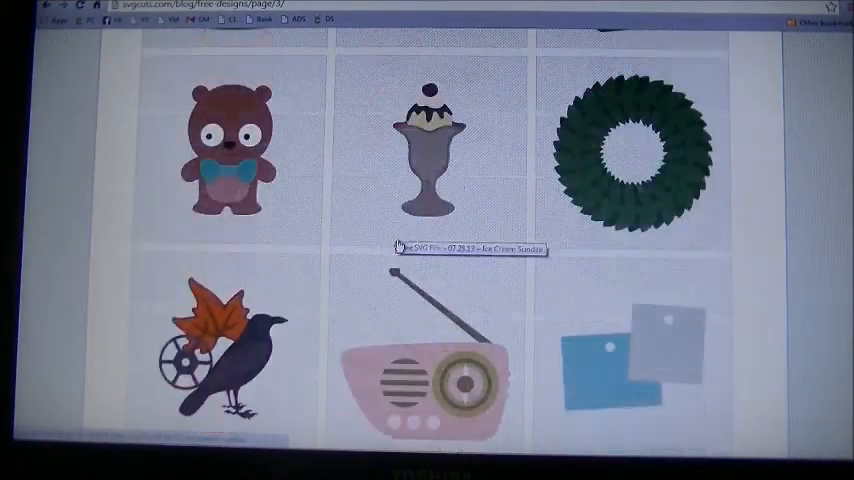
scroll(down, 3)
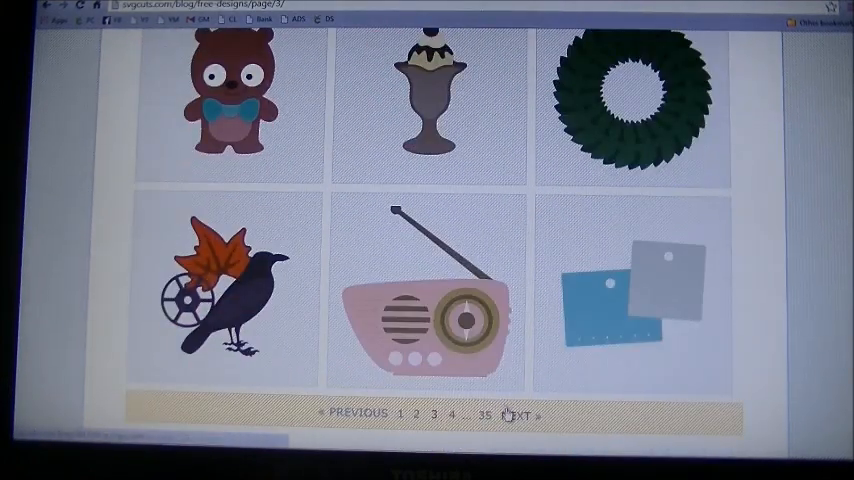
click(514, 414)
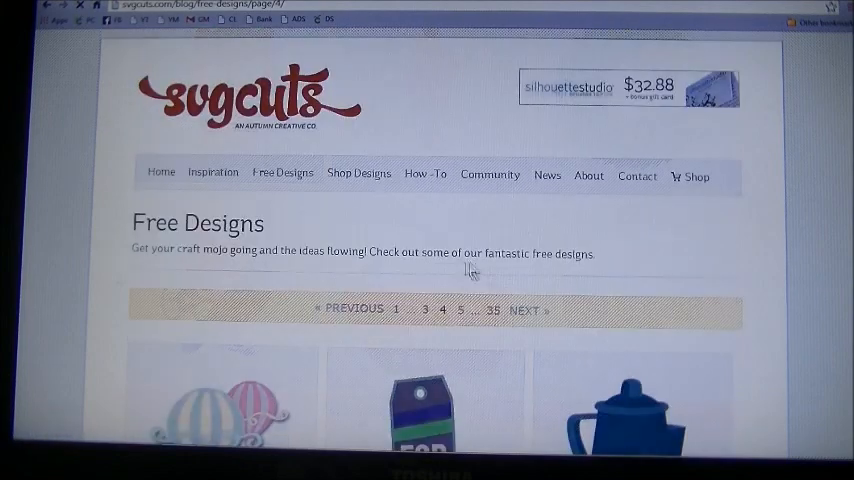
scroll(down, 3)
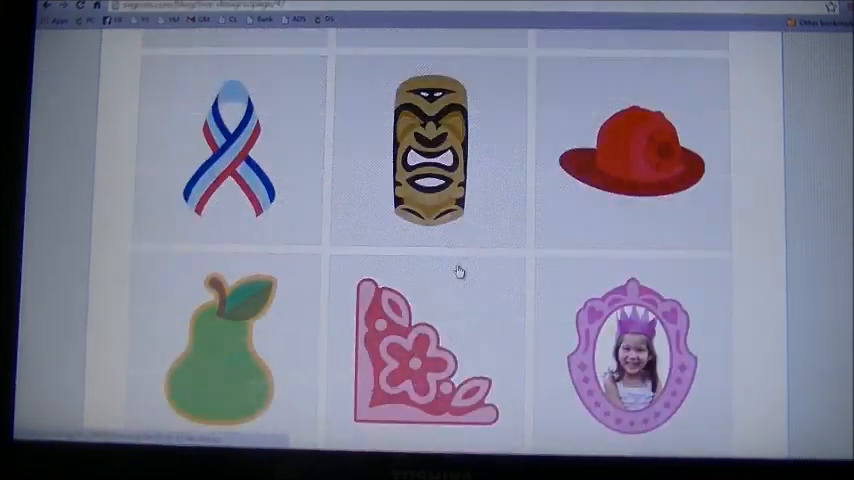
scroll(down, 3)
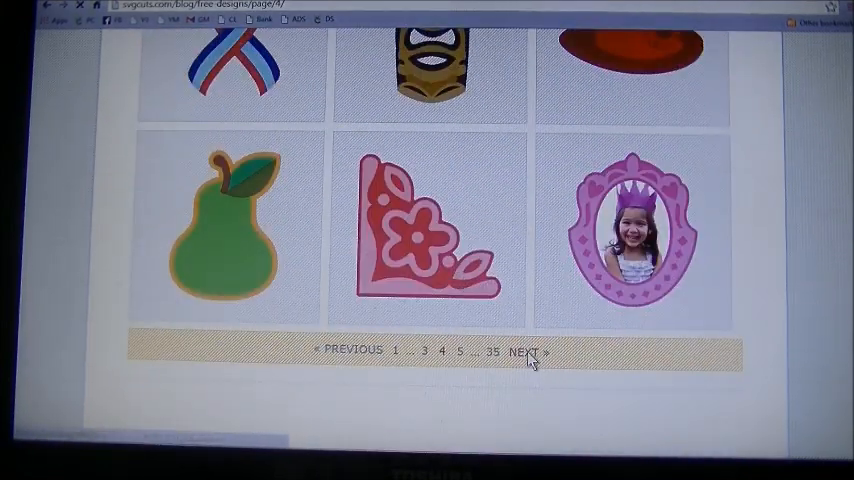
click(525, 351)
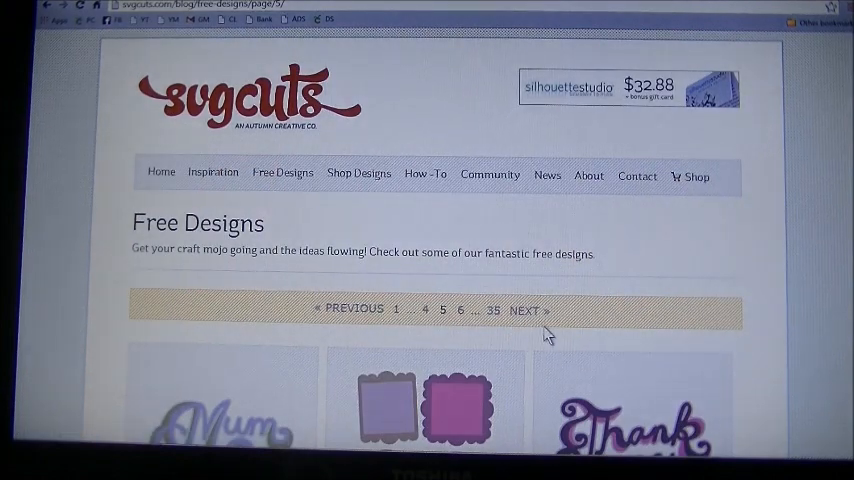
scroll(down, 3)
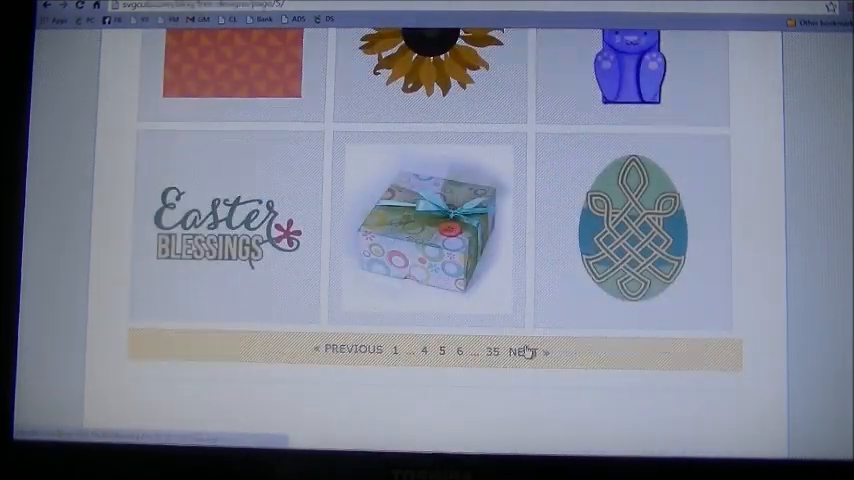
click(524, 351)
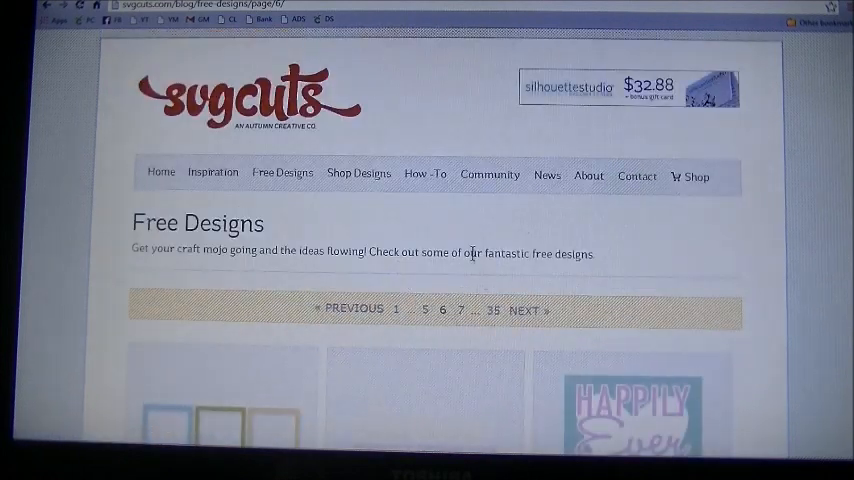
- Page through the free designs from page 7 to page 10
scroll(down, 3)
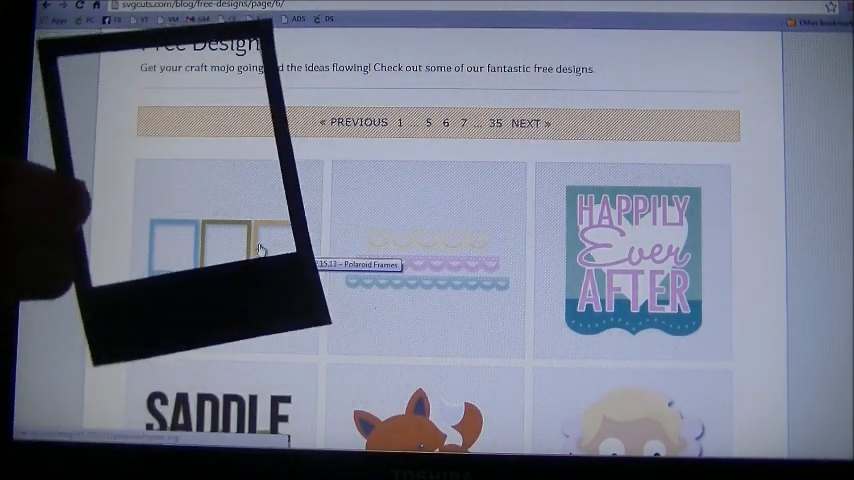
scroll(down, 3)
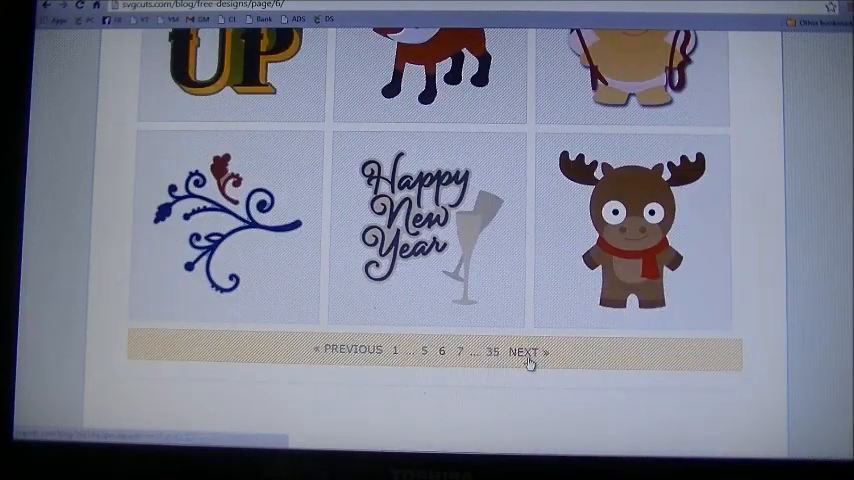
click(523, 351)
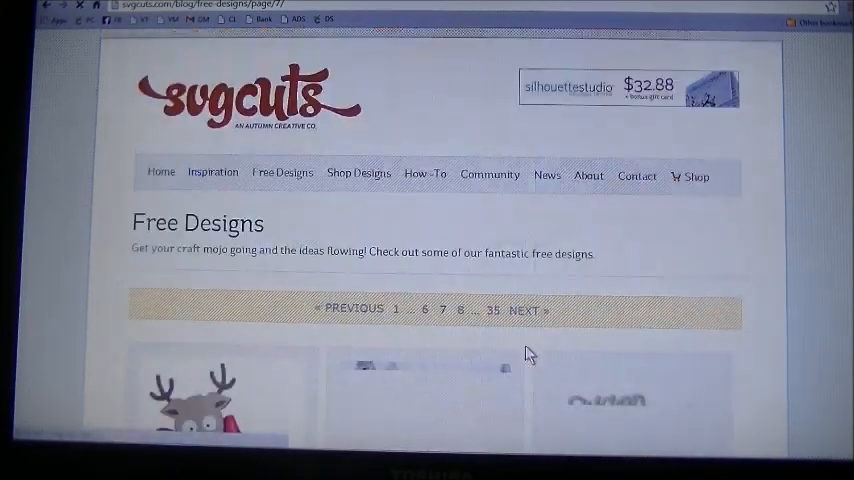
scroll(down, 3)
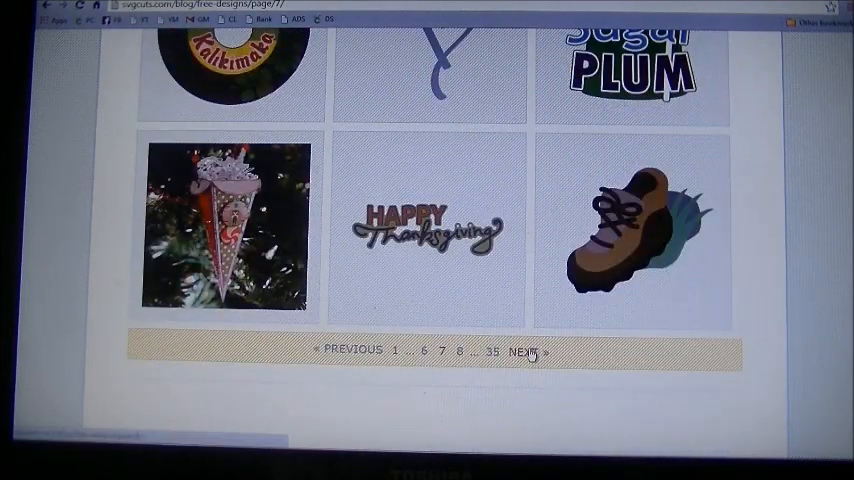
click(523, 351)
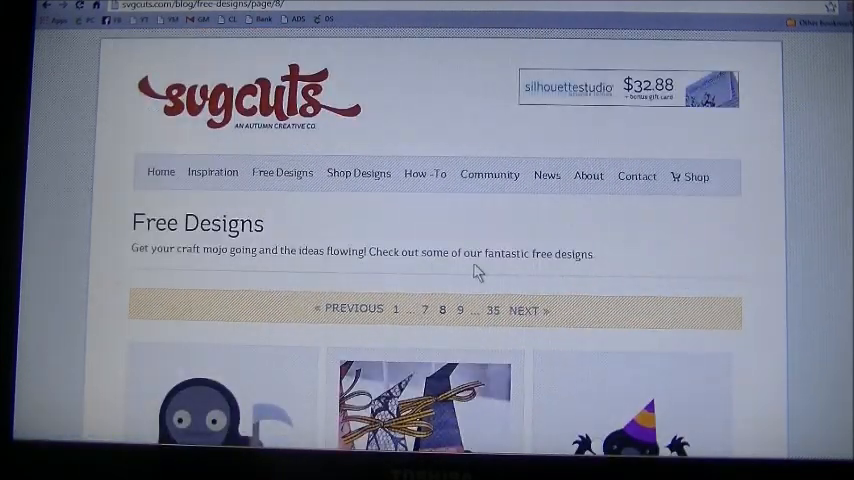
scroll(down, 3)
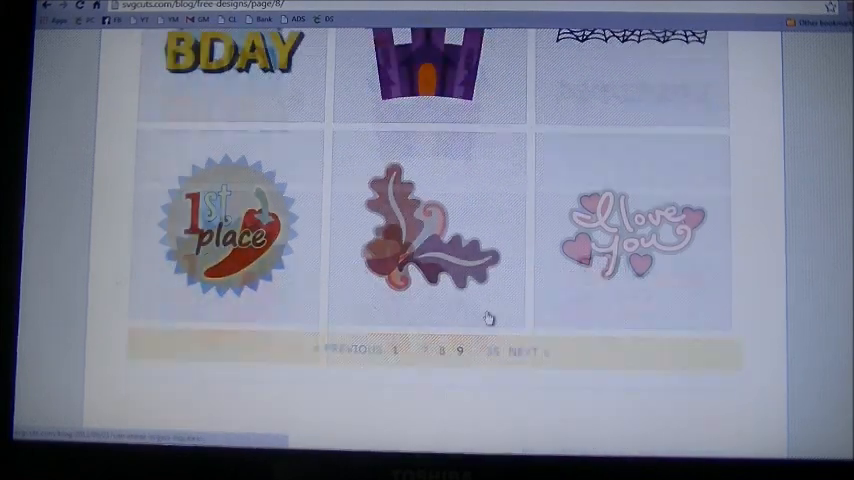
click(523, 350)
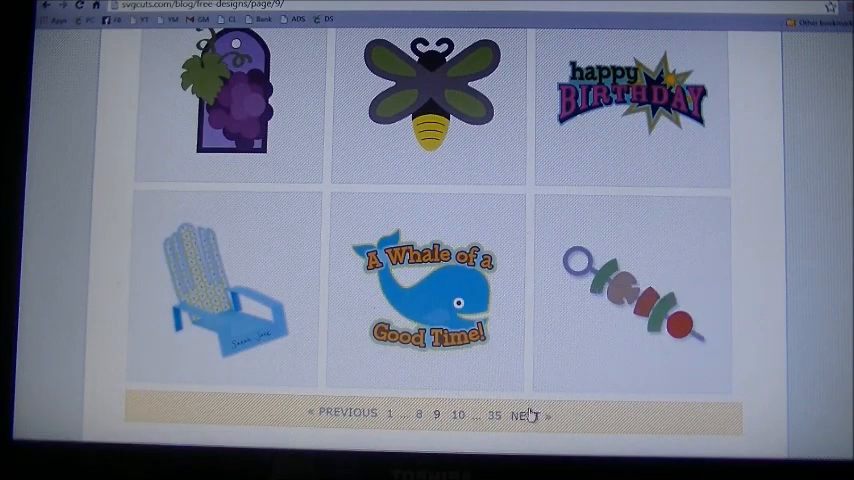
click(524, 416)
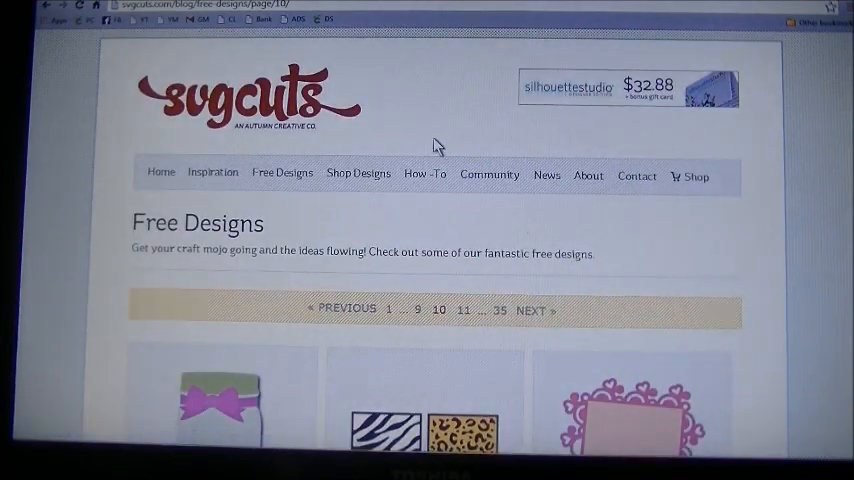
scroll(down, 3)
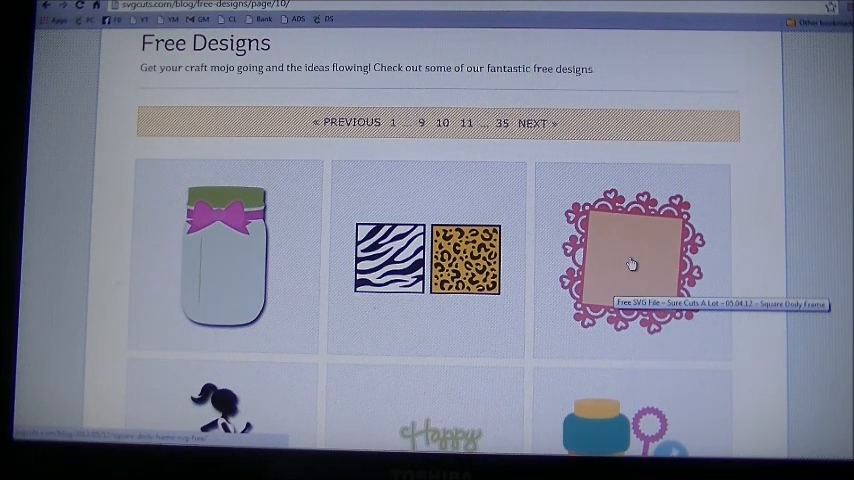
- Open the Square Doily Frame design page and download its zip file
click(631, 262)
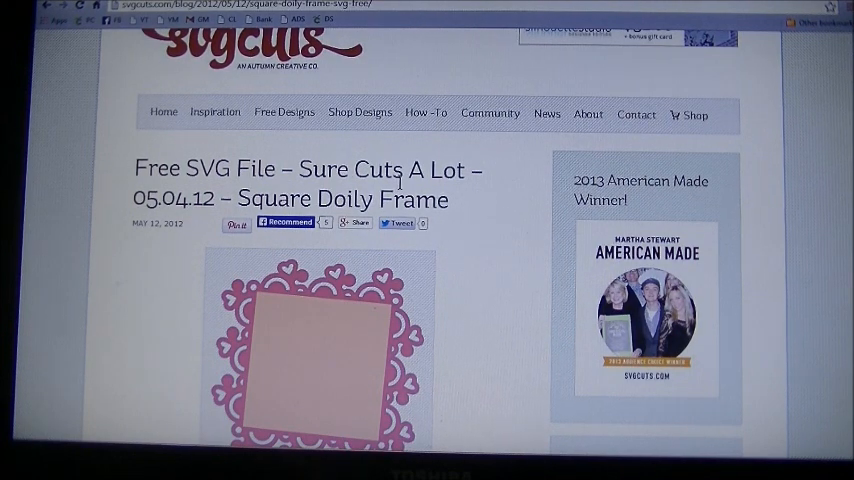
scroll(down, 3)
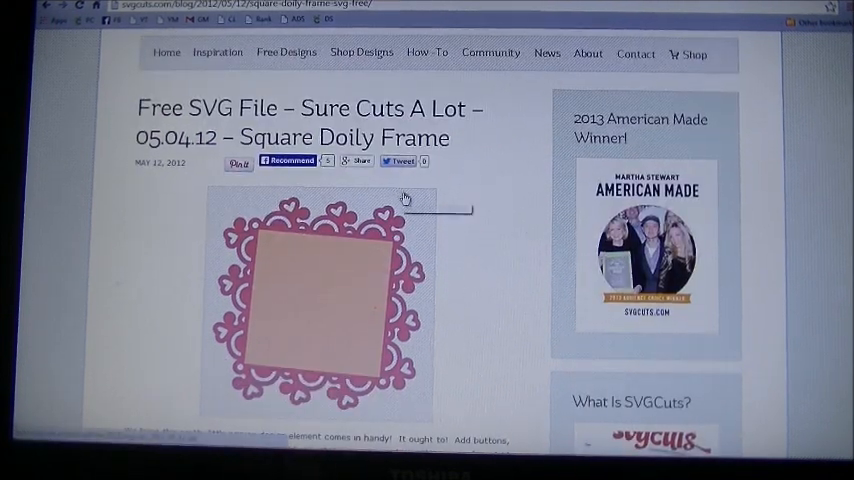
scroll(down, 3)
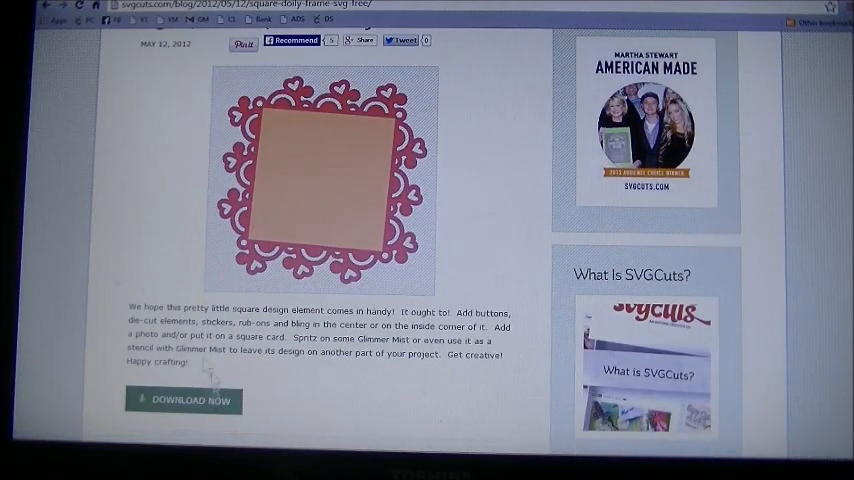
click(184, 400)
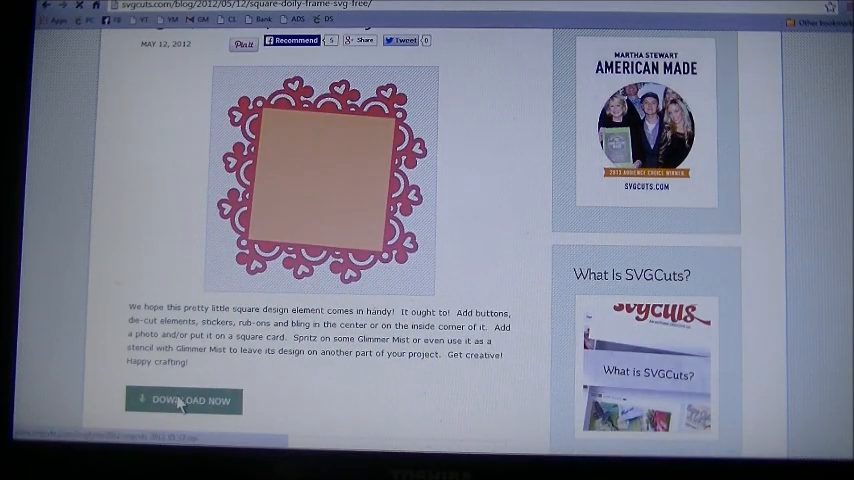
click(184, 400)
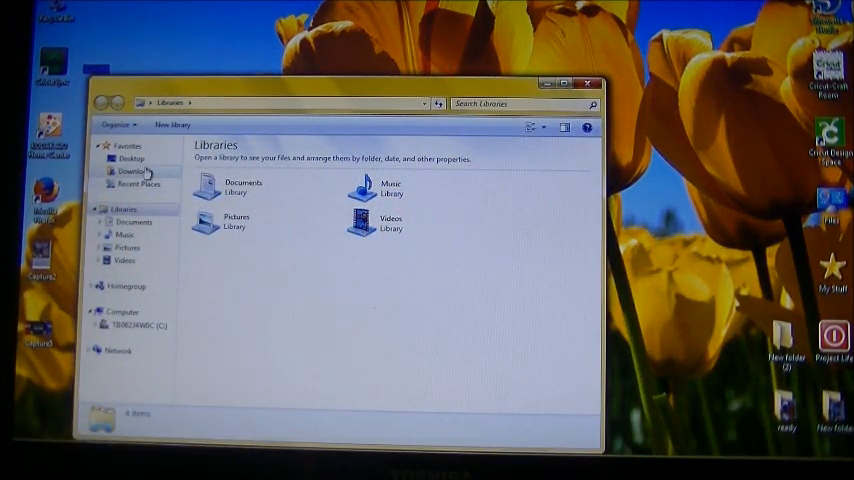
- Extract the svgcuts_2012_05_12 archive in Downloads
click(125, 170)
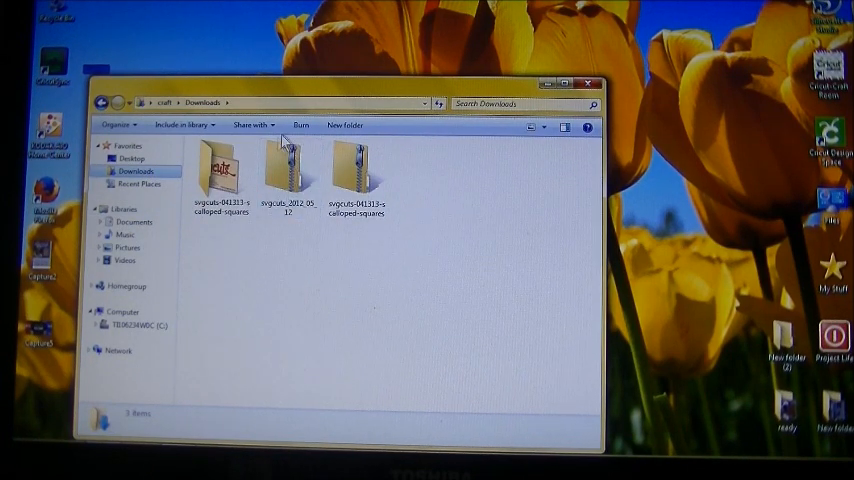
click(222, 175)
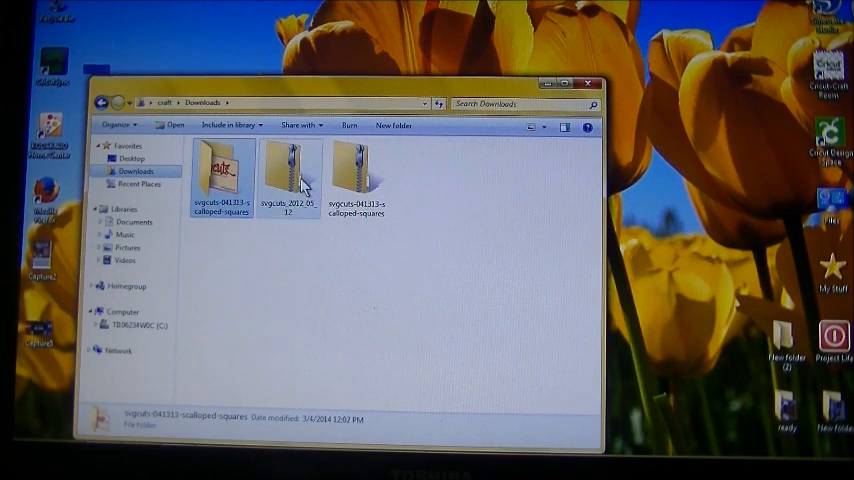
mouse_move(289, 170)
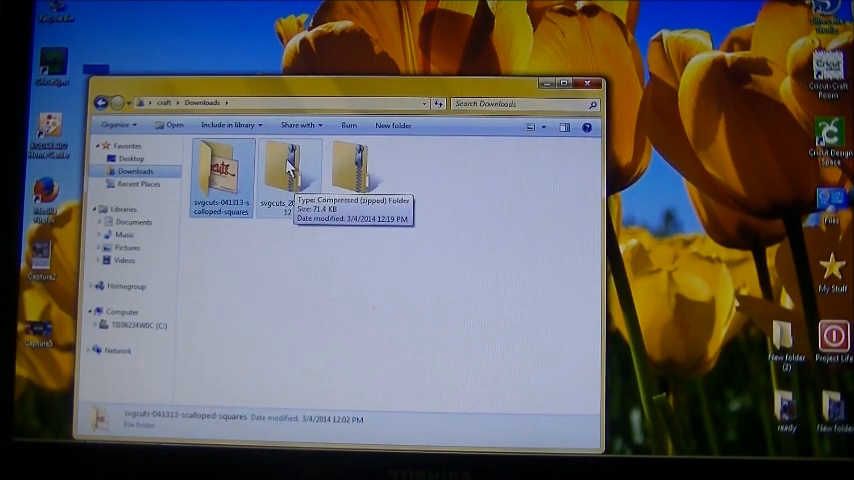
right_click(287, 170)
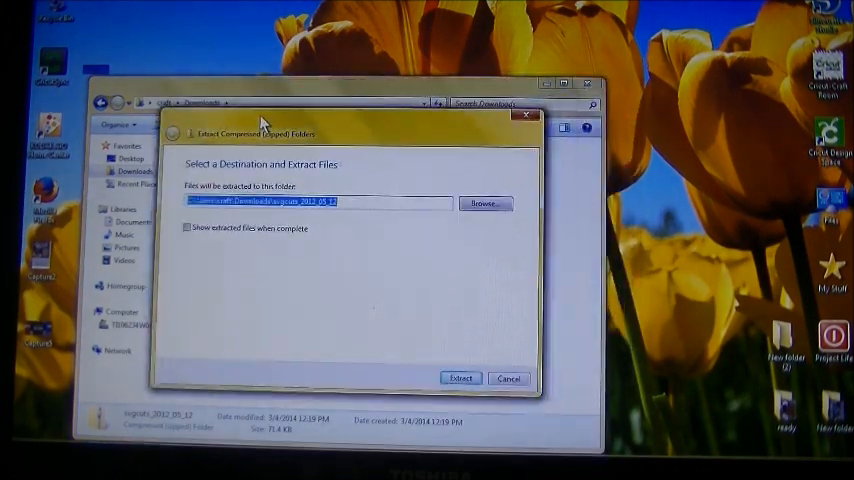
click(460, 378)
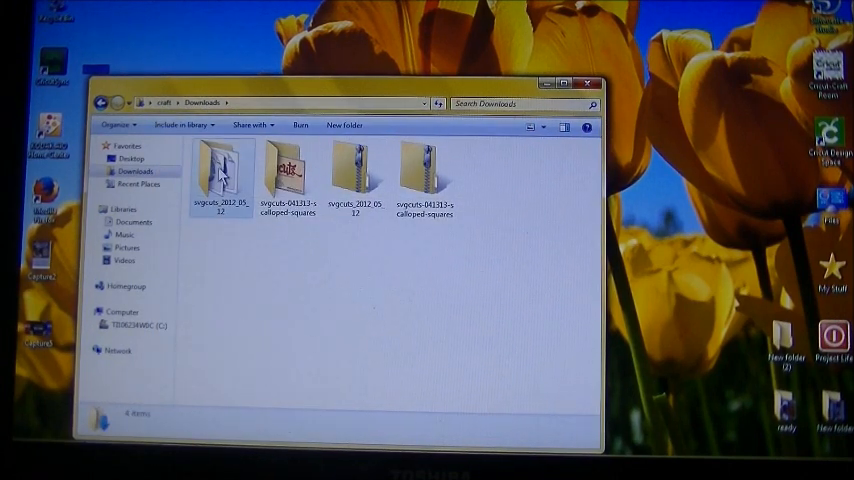
- Open the extracted folder as large icons and preview frame_middle and frame_top
double_click(222, 175)
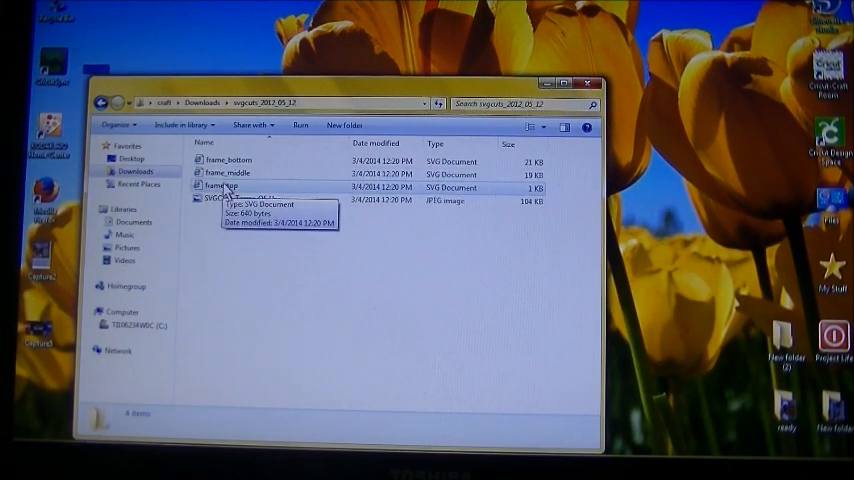
click(540, 127)
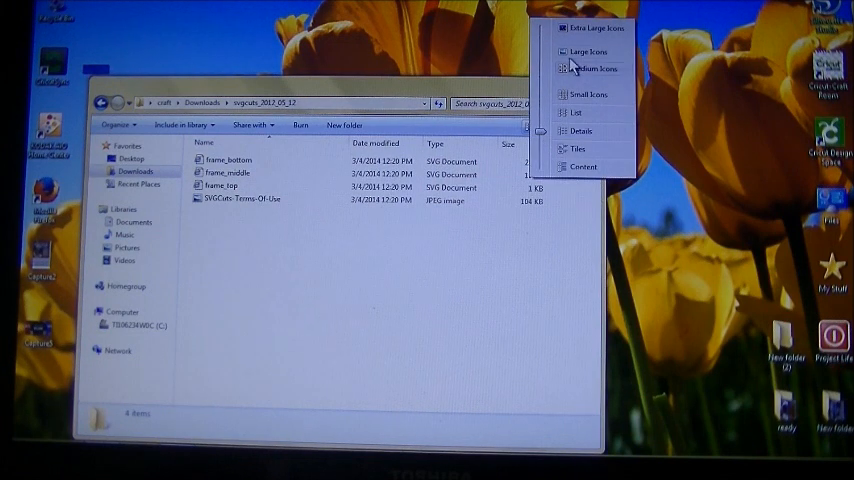
click(591, 51)
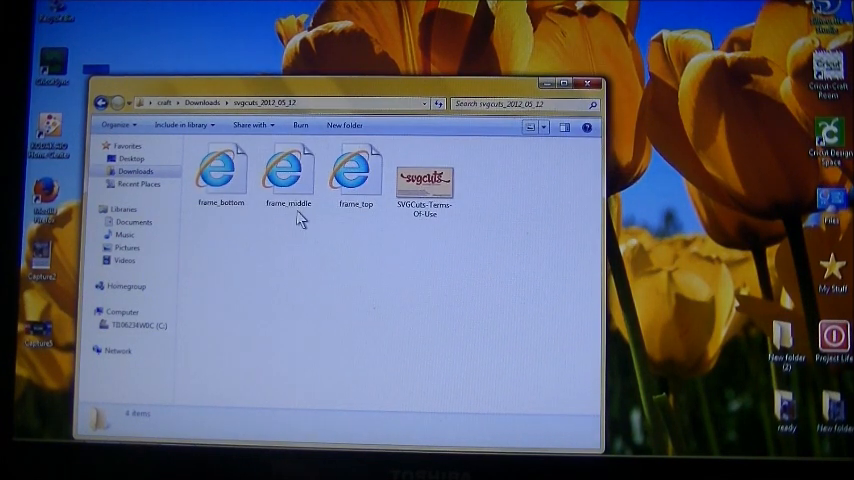
mouse_move(355, 222)
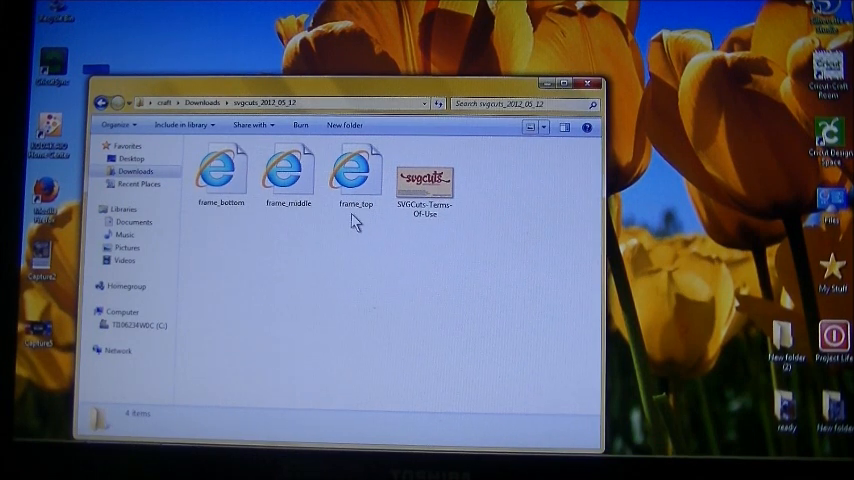
click(288, 170)
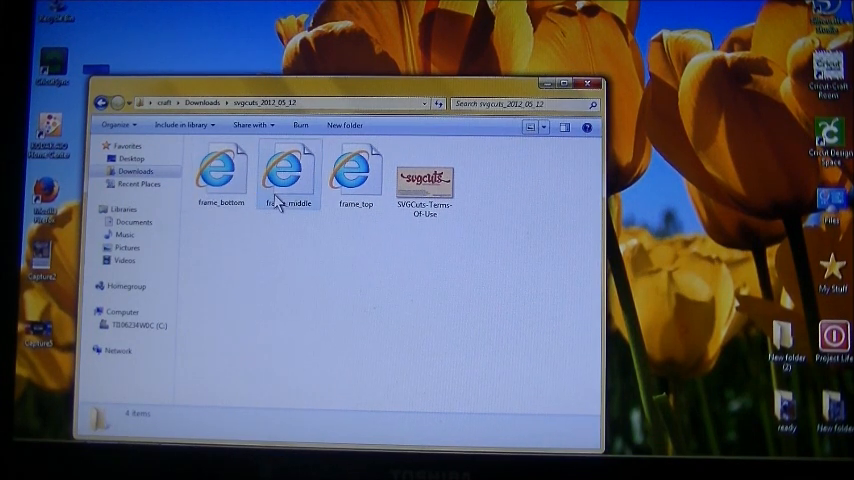
mouse_move(288, 175)
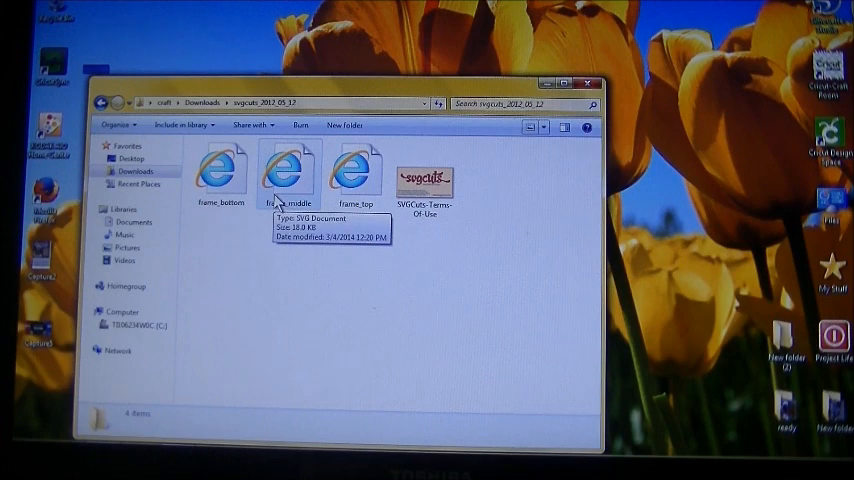
double_click(288, 165)
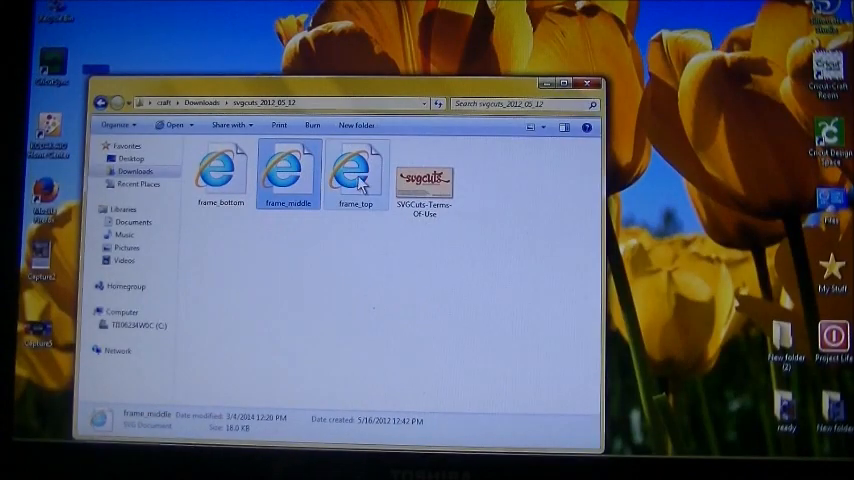
double_click(287, 165)
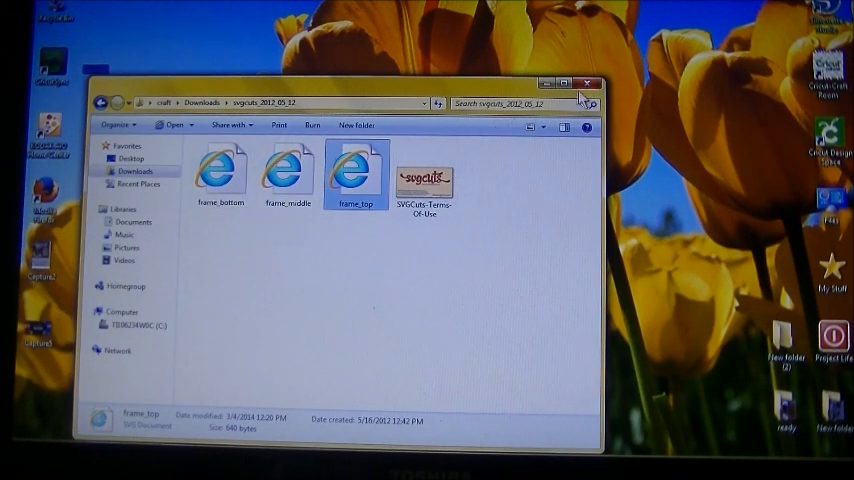
- Close the Explorer folder window to return to Cricut Design Space
click(588, 83)
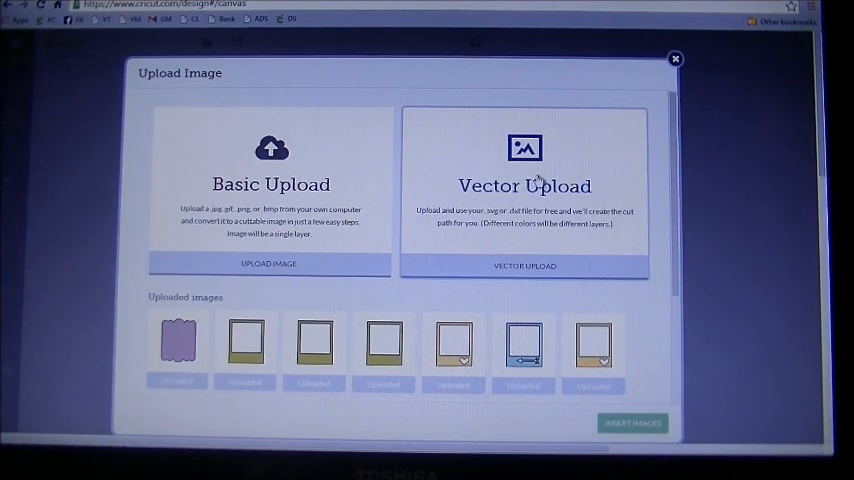
- Vector-upload frame_bottom.svg from the svgcuts_2012_05_12 folder
click(270, 263)
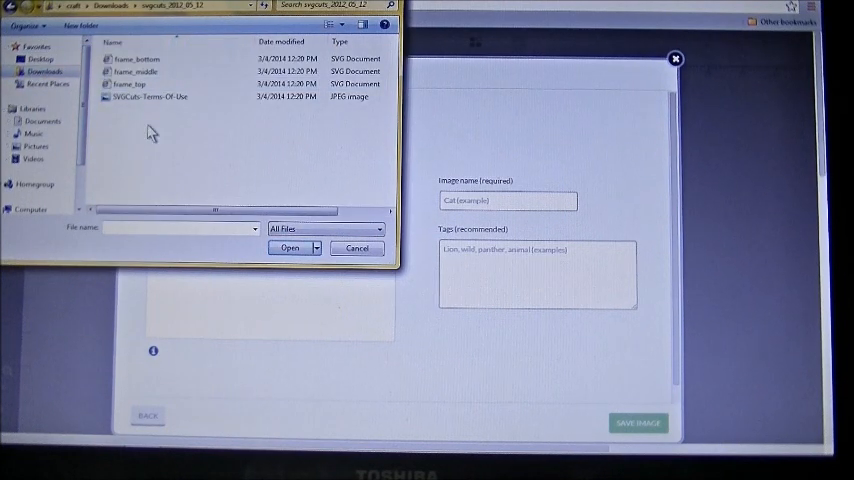
click(138, 59)
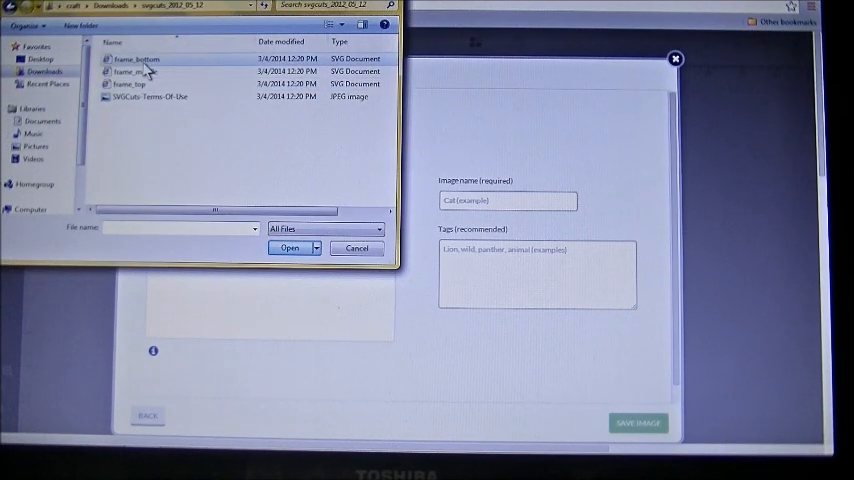
click(137, 59)
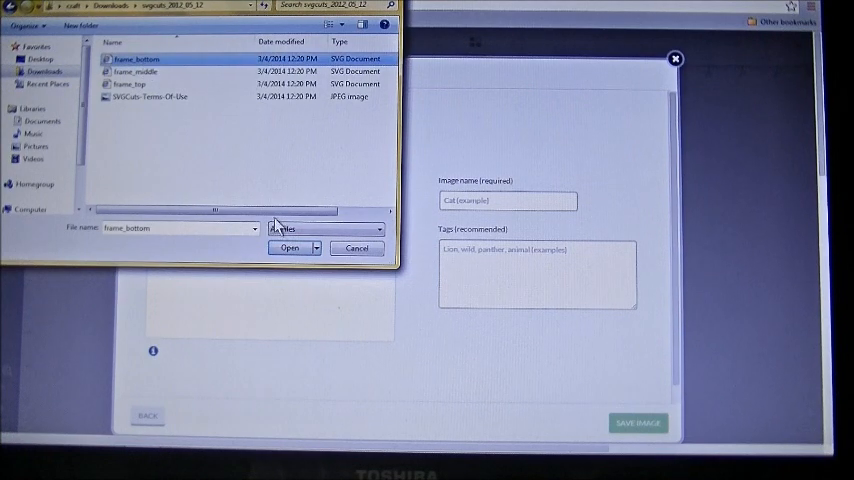
click(289, 248)
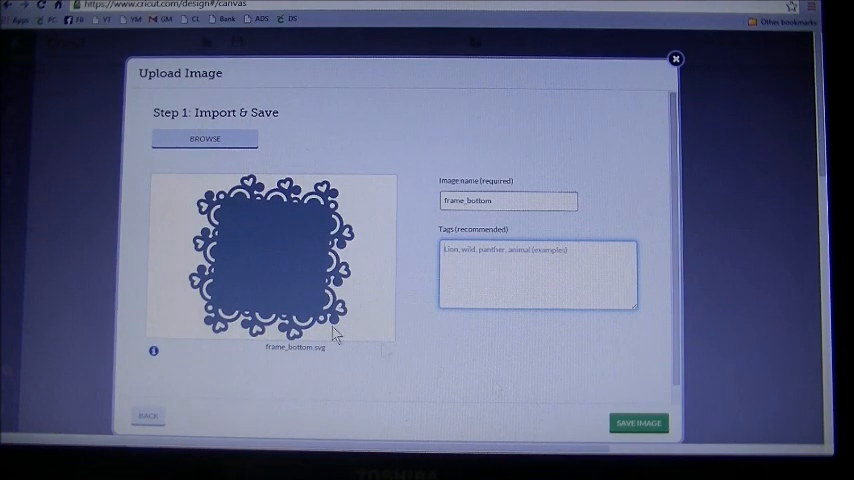
- Save the frame_bottom upload and insert it onto the canvas
click(637, 422)
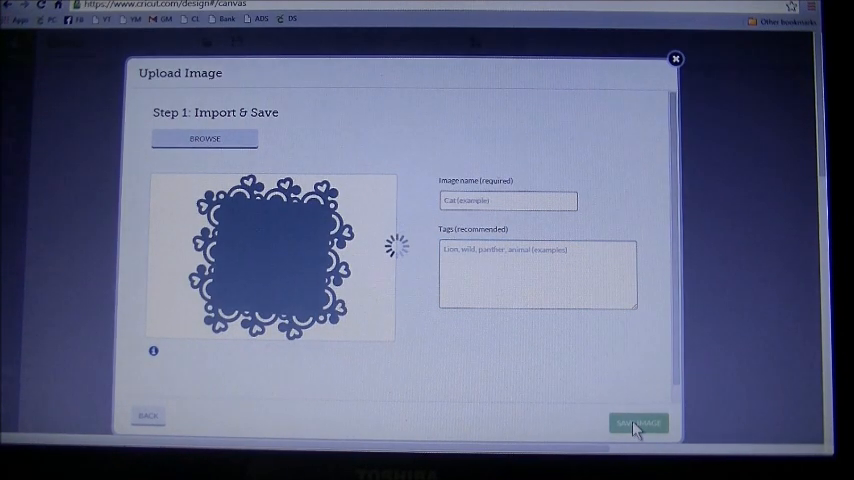
click(638, 422)
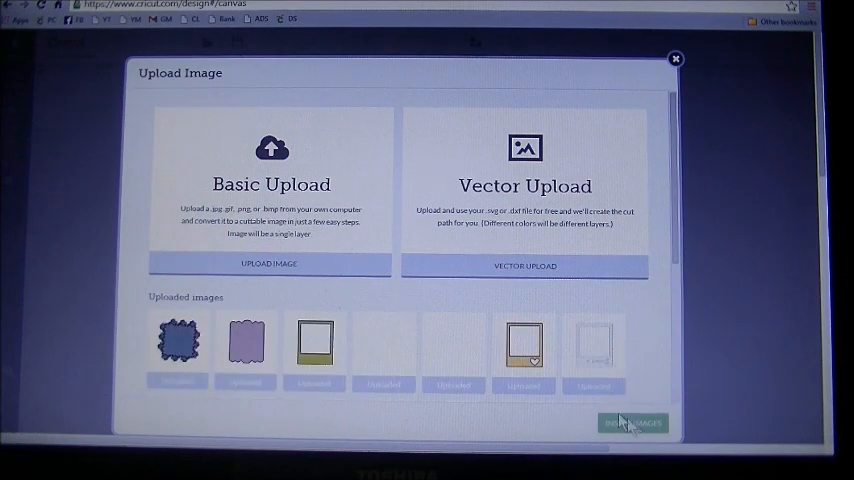
scroll(down, 3)
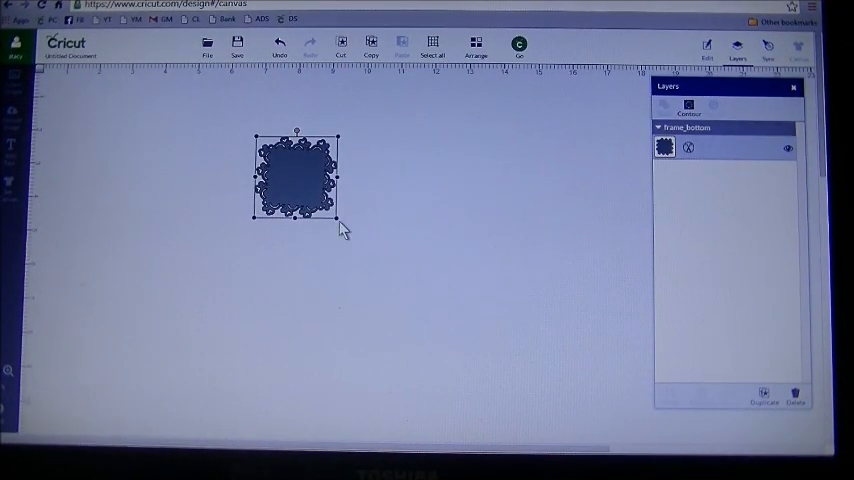
- Enlarge the doily frame to about 5.34 inches square
drag(338, 222, 430, 312)
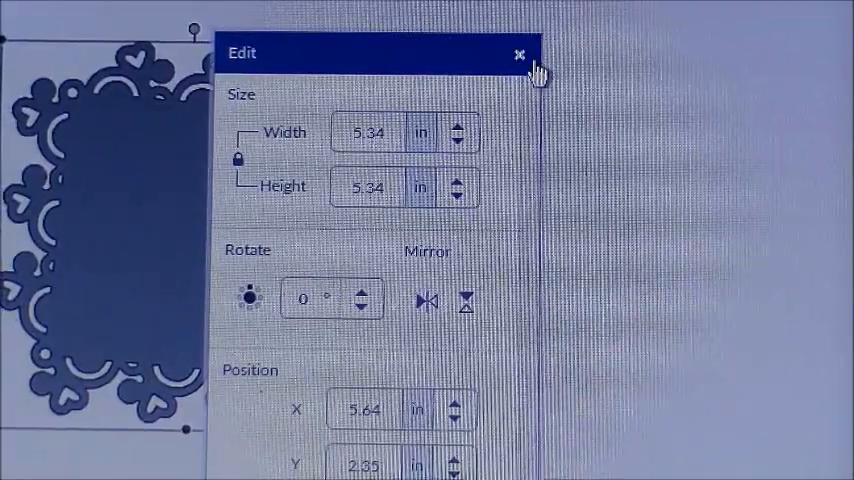
click(519, 52)
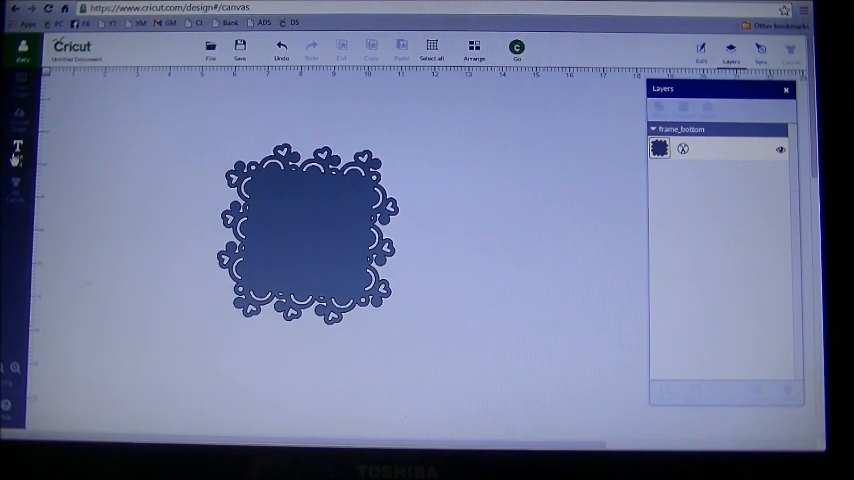
- Add a text box with 'Stacy', 'loves' and 'Nick' on separate lines
click(17, 152)
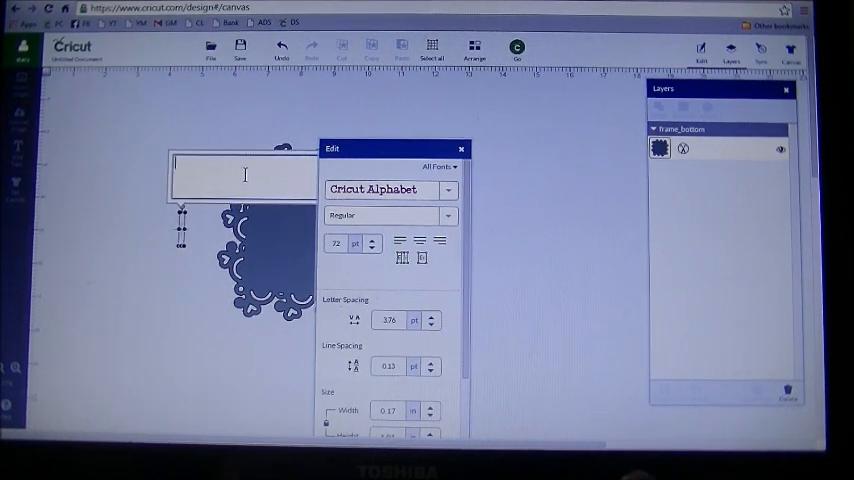
text(Stacy)
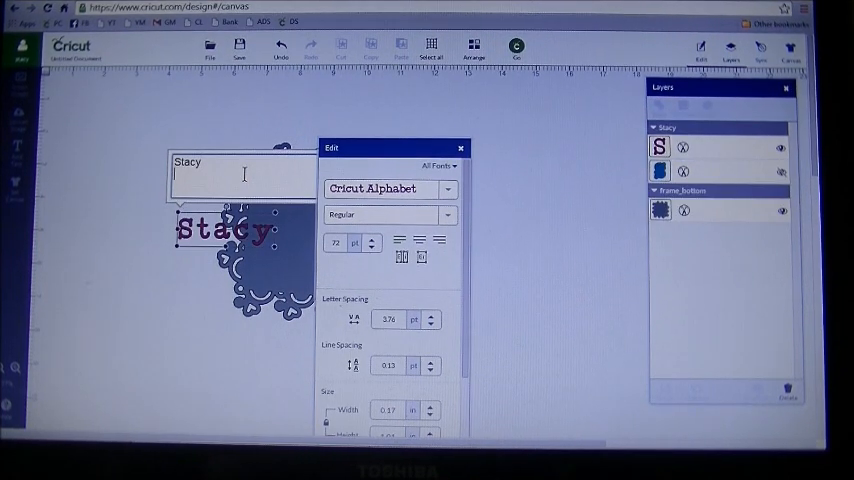
text(loves)
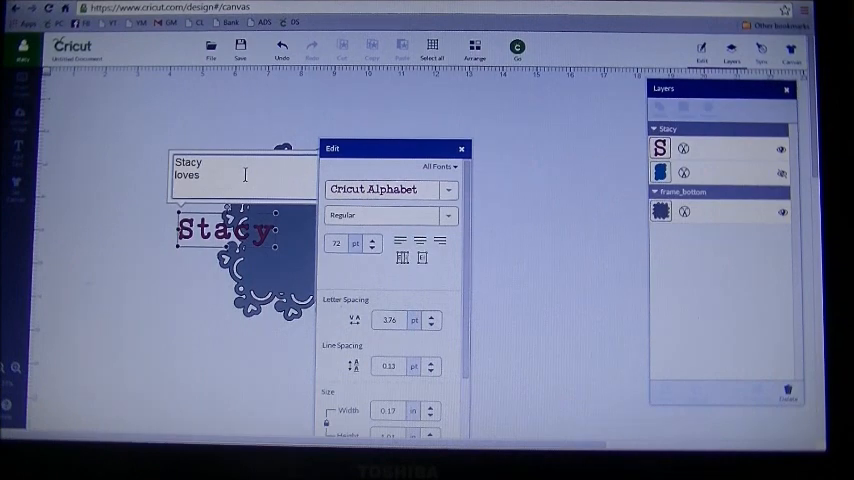
text(loves)
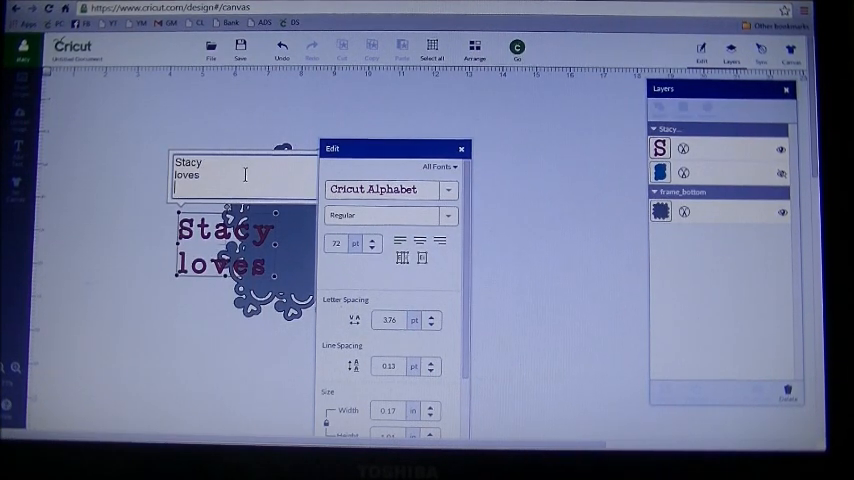
text(Nc)
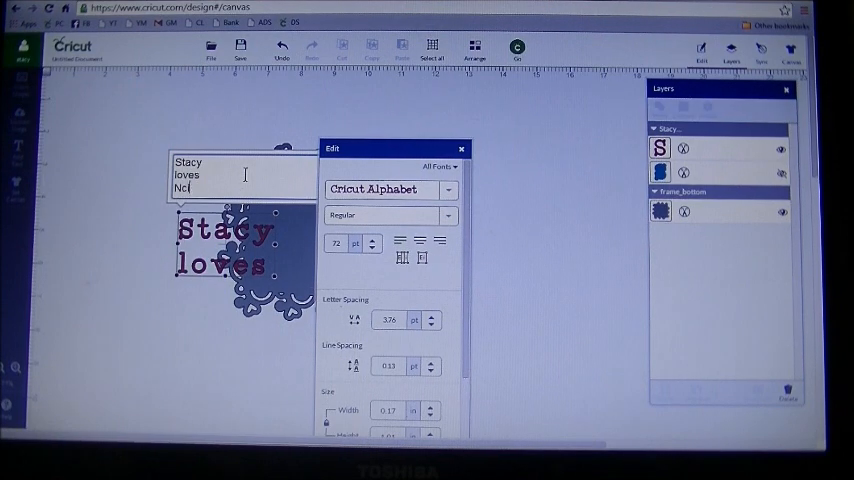
text(ick)
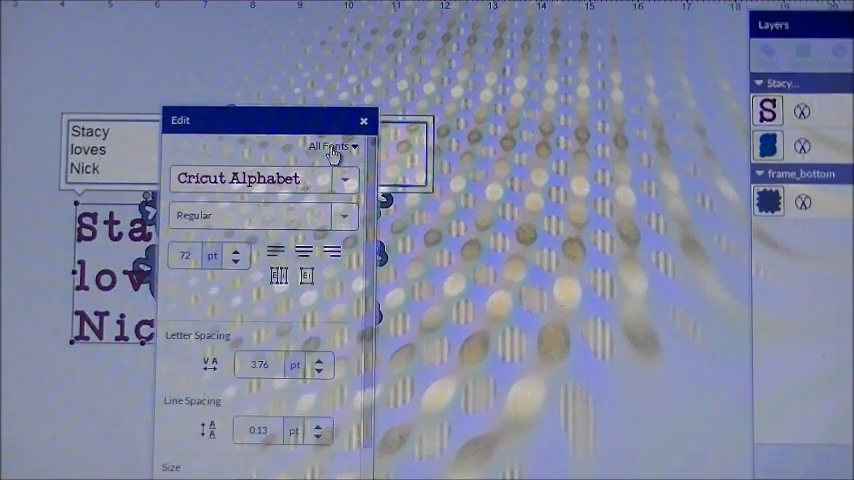
- Filter to System Fonts and change the text font to AmoreATT
click(333, 147)
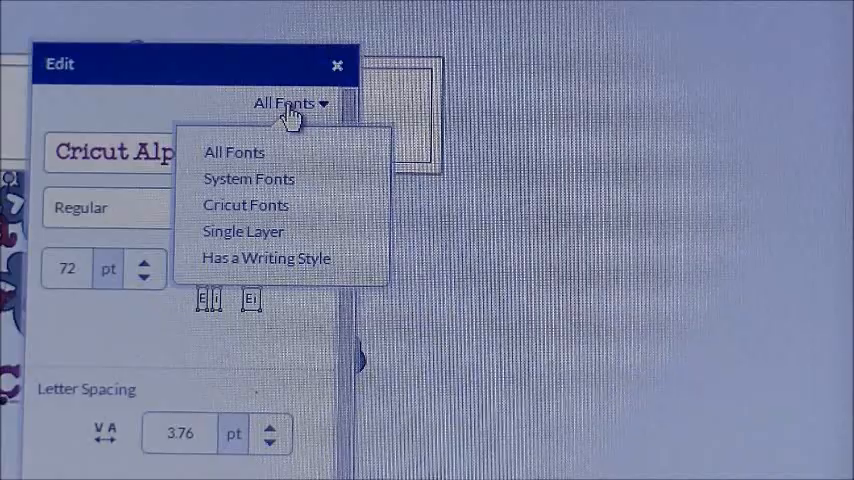
click(247, 179)
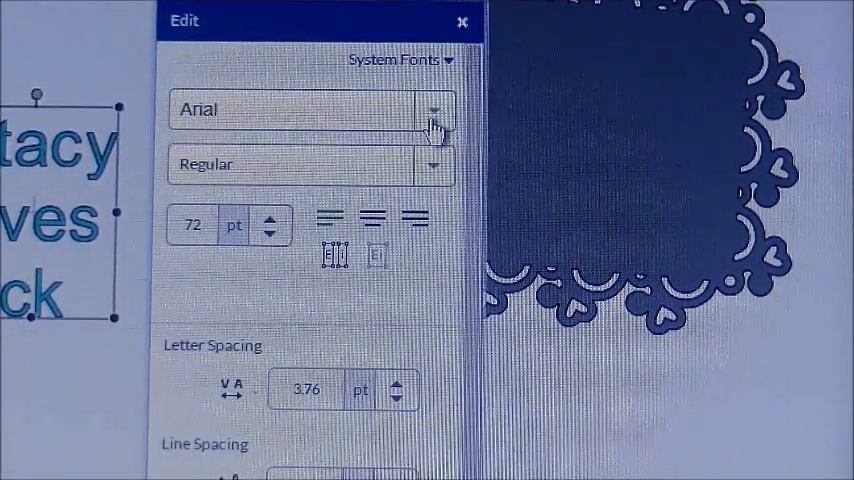
click(435, 110)
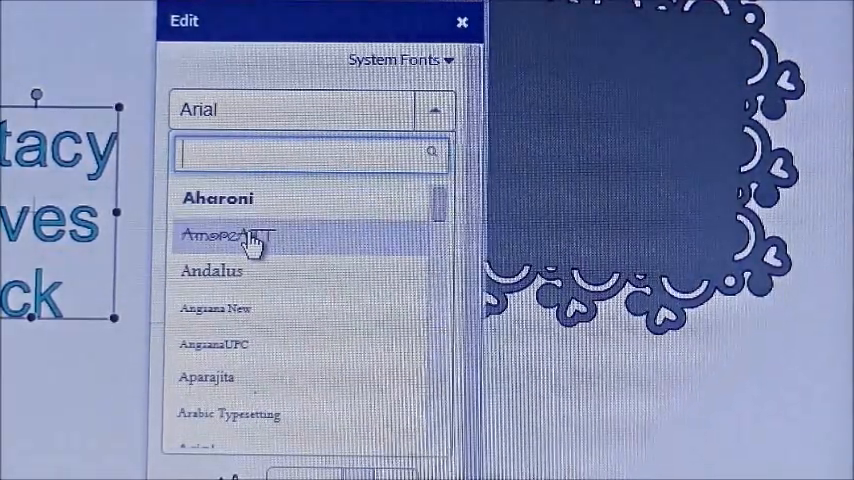
click(235, 234)
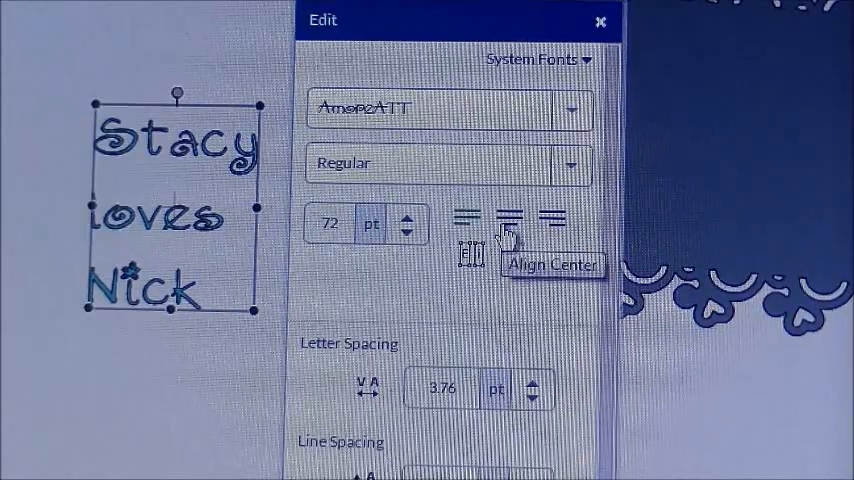
mouse_move(548, 218)
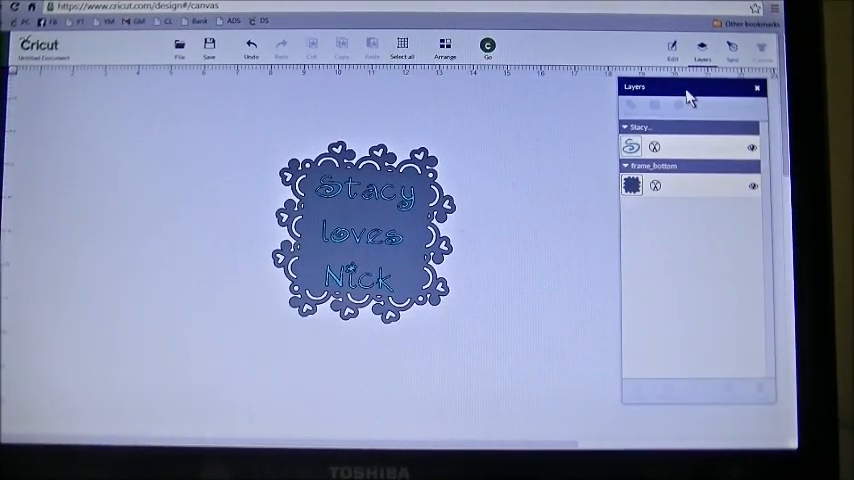
- Switch the 'Stacy loves Nick' text layer's line type from Cut to Write
drag(688, 87, 400, 184)
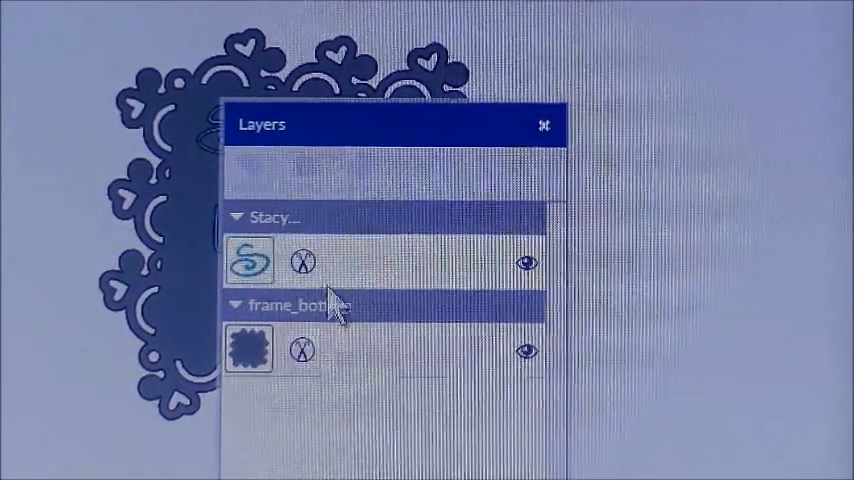
mouse_move(301, 261)
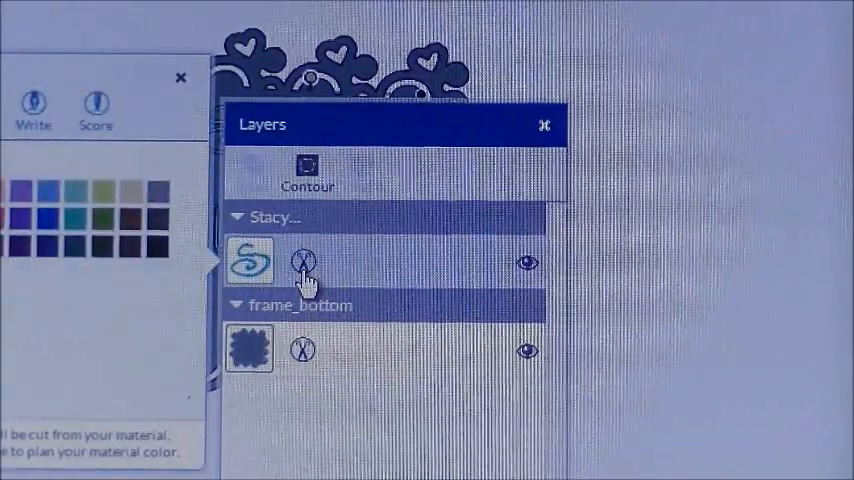
click(302, 262)
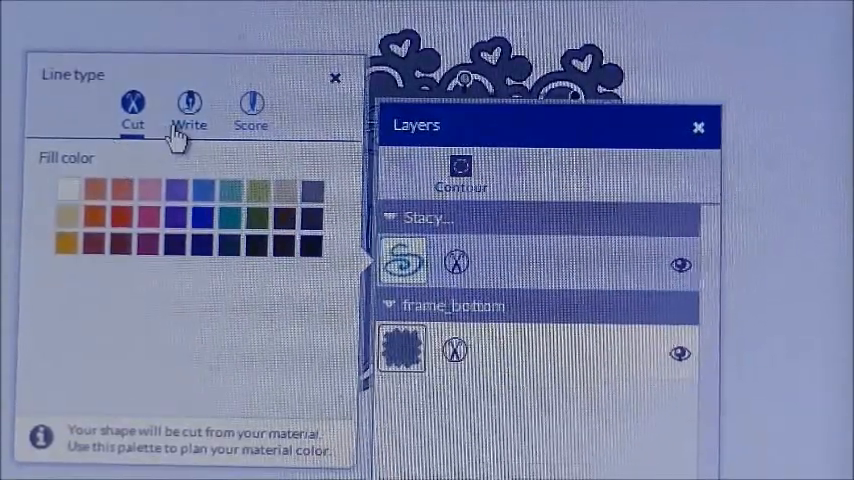
click(188, 108)
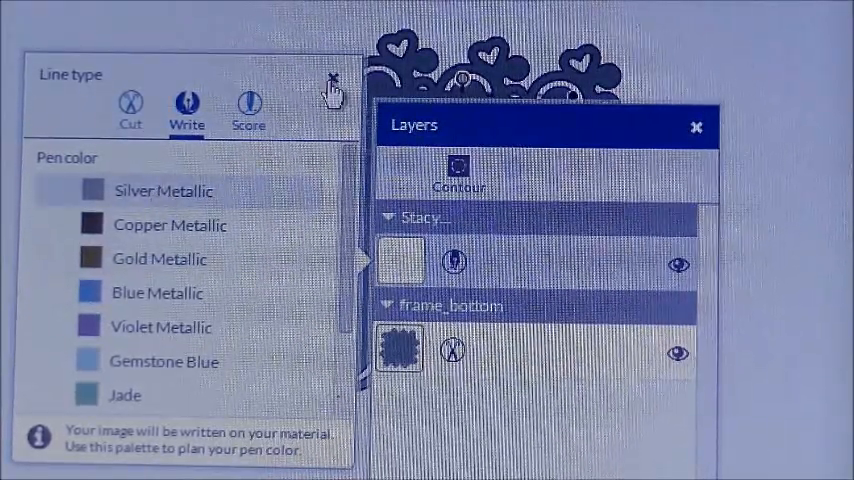
click(333, 78)
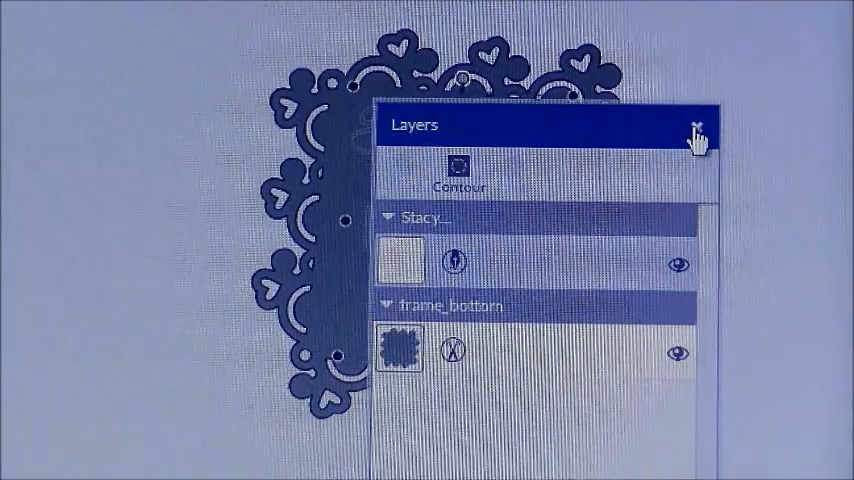
click(693, 128)
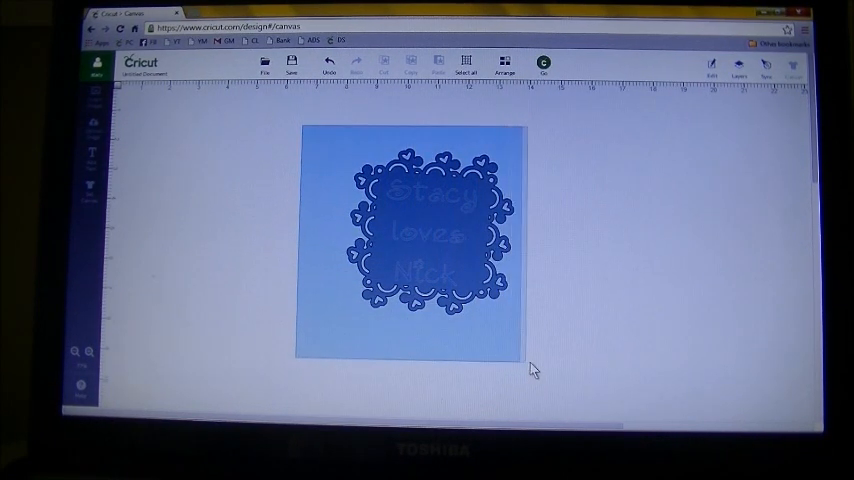
click(430, 235)
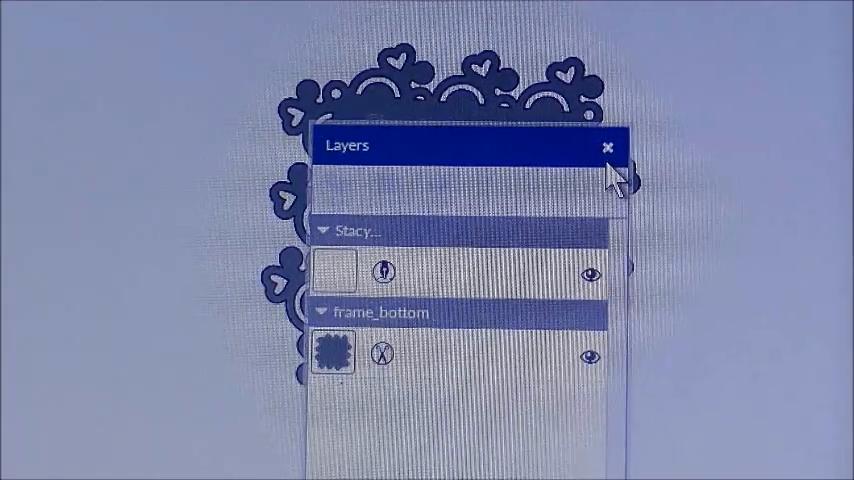
click(607, 146)
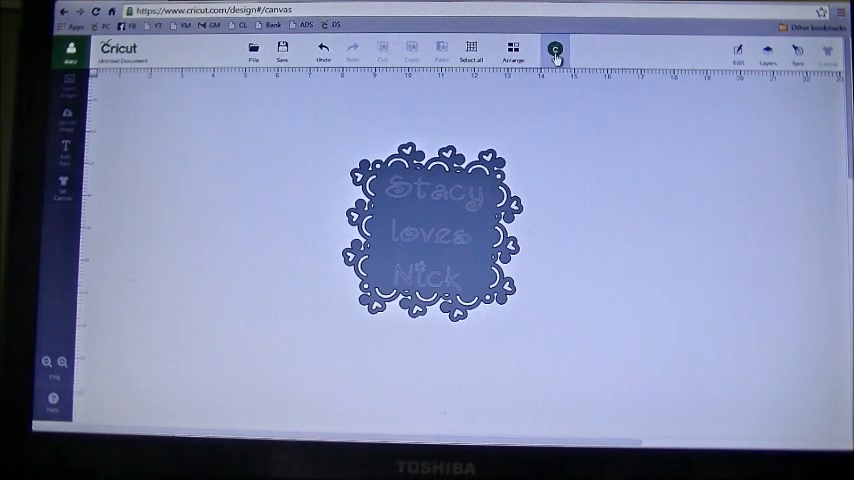
- Send the framed text design to Mat Preview with Go
click(556, 50)
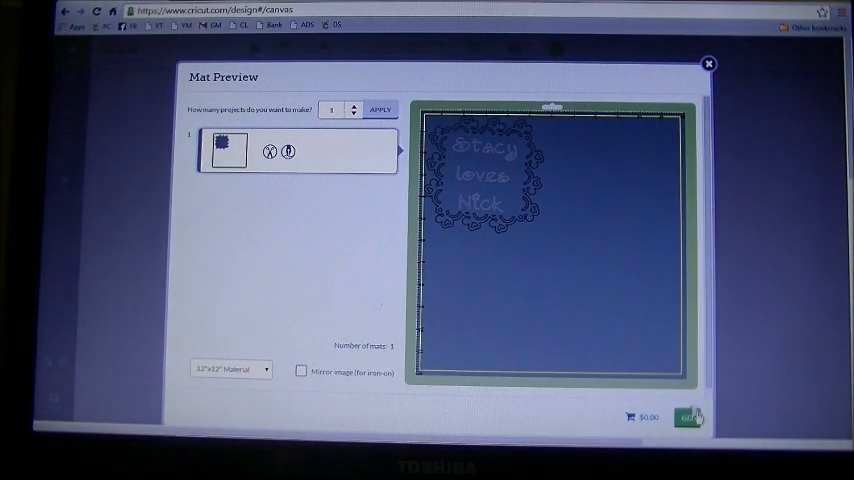
- Accept the single 12x12 mat layout and proceed to the Load, Set, Go screen
click(688, 417)
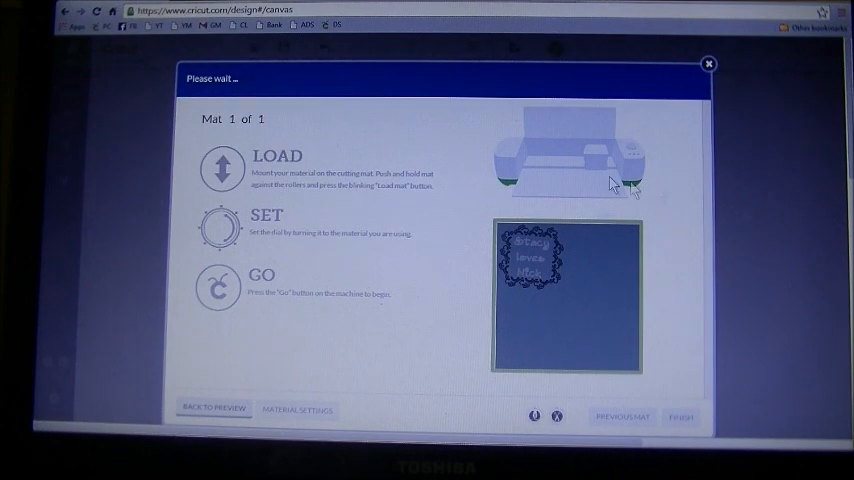
mouse_move(420, 135)
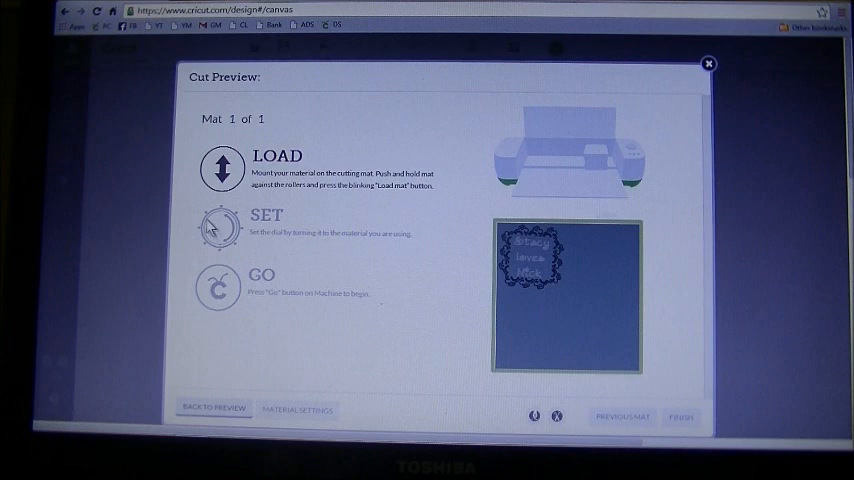
mouse_move(330, 189)
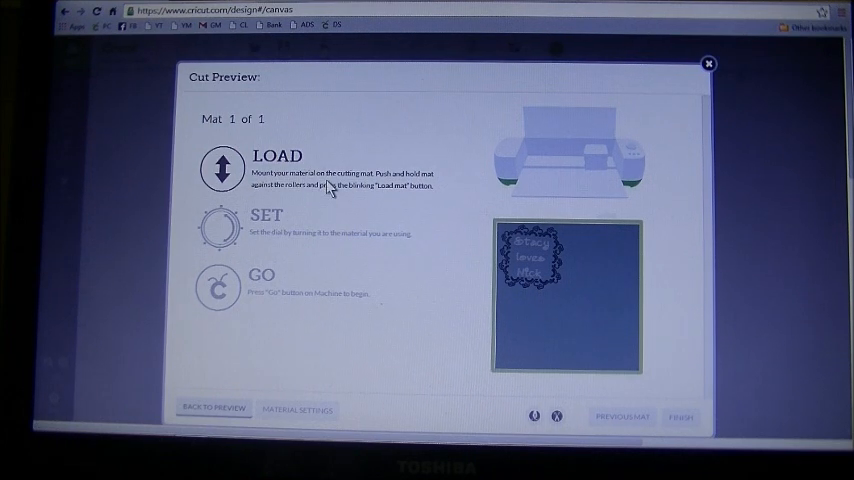